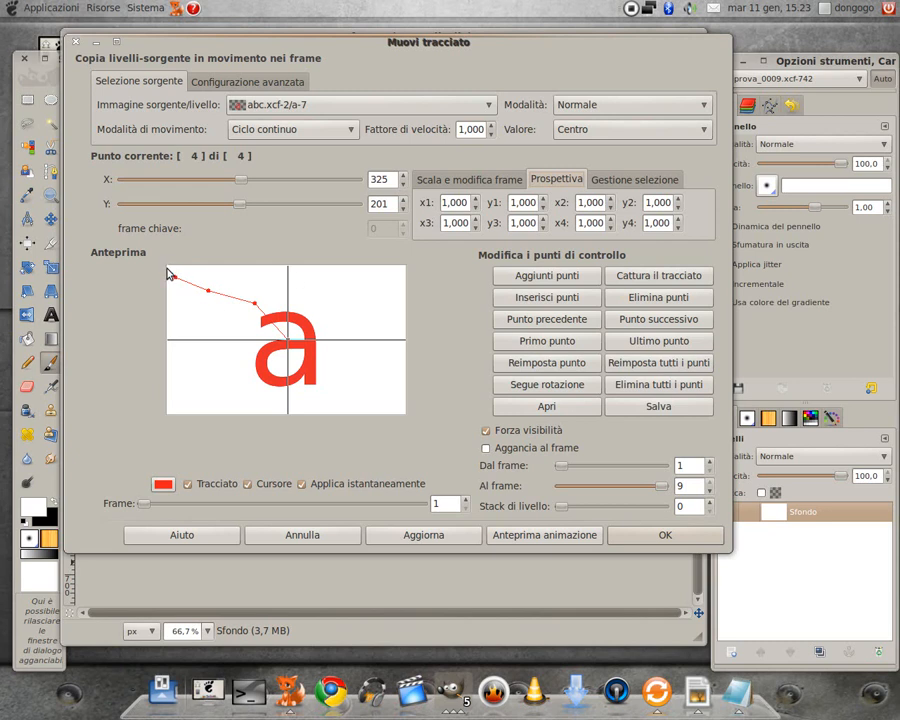
{"action": "mouse_move", "coordinate": [420, 212]}
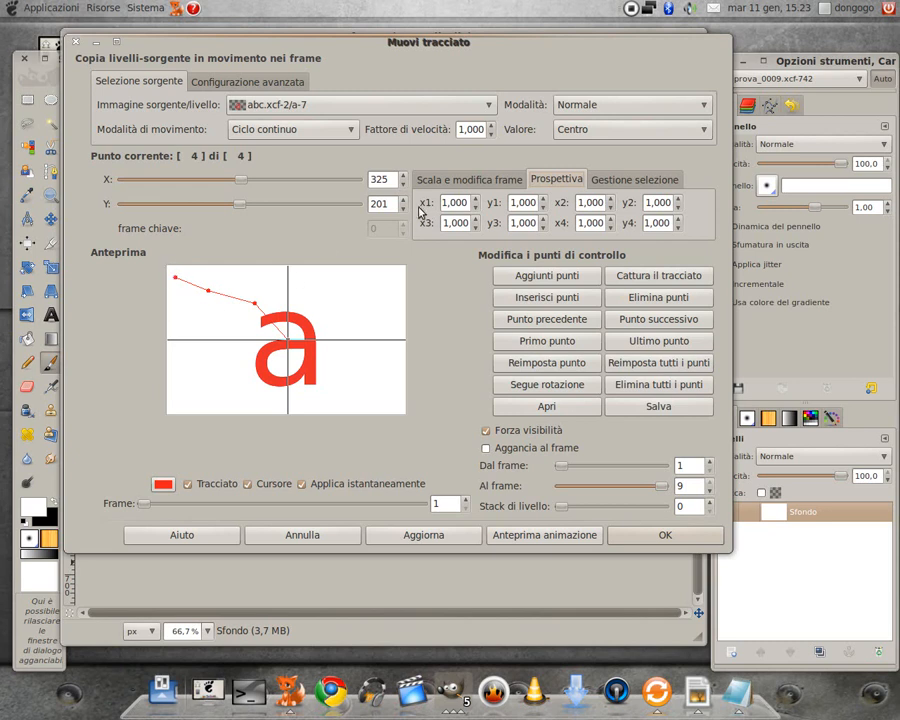
{"action": "mouse_move", "coordinate": [490, 210]}
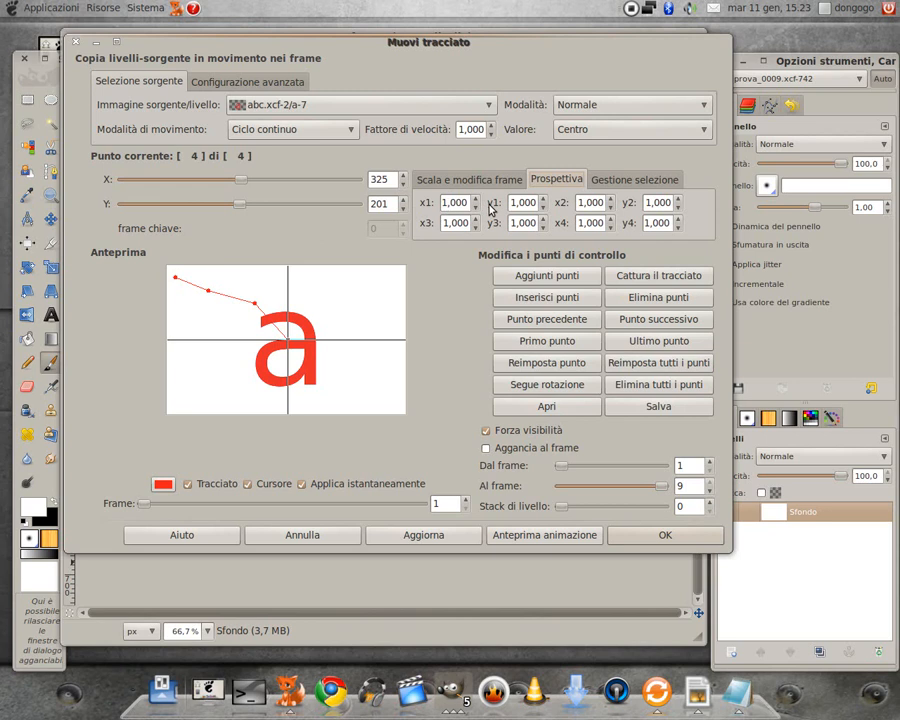
{"action": "mouse_move", "coordinate": [410, 272]}
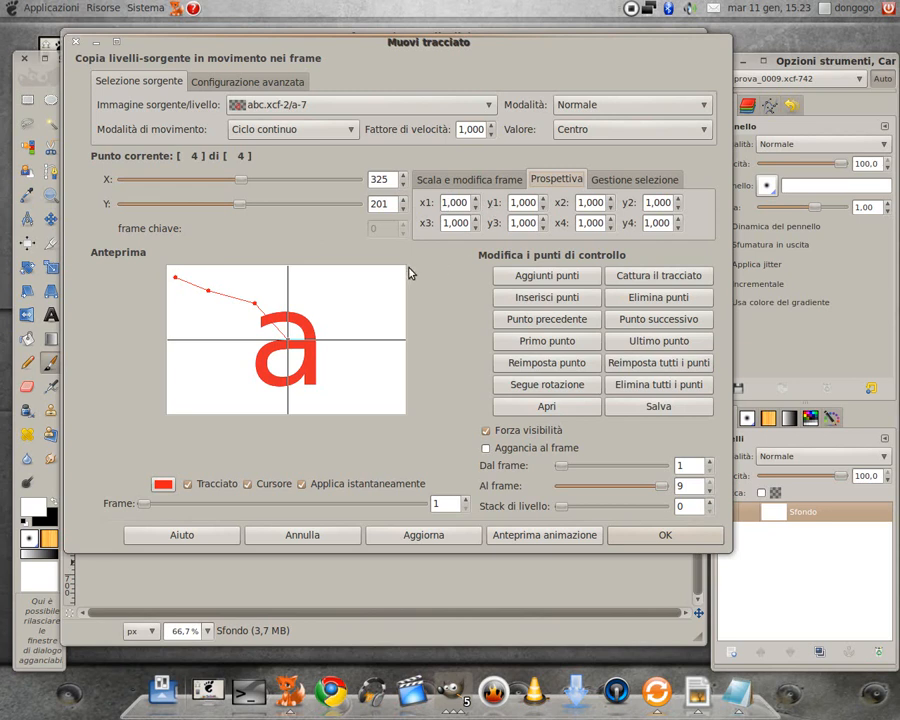
{"action": "mouse_move", "coordinate": [640, 210]}
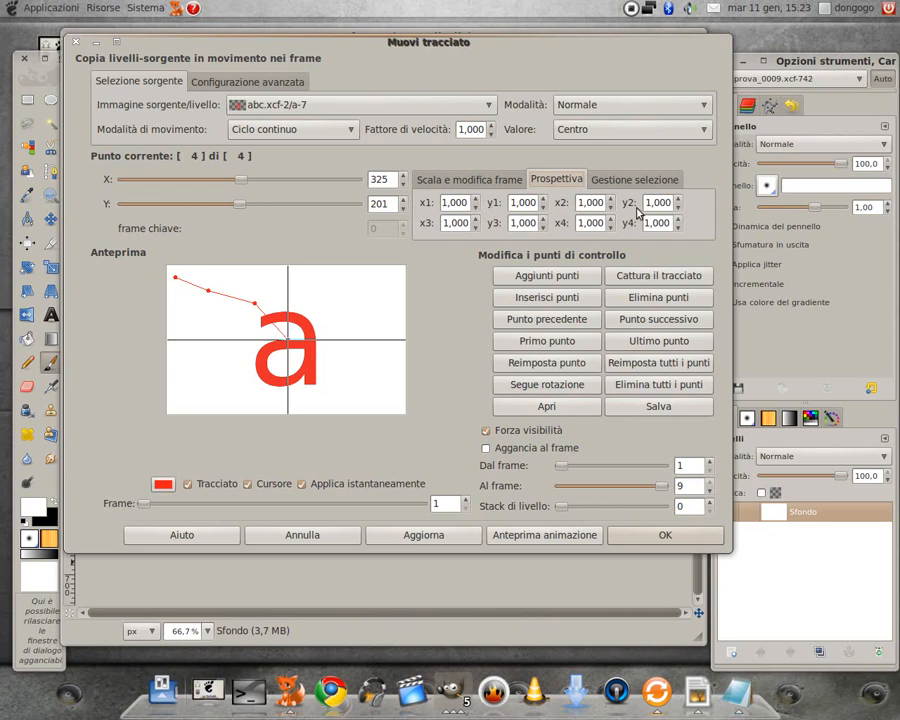
{"action": "mouse_move", "coordinate": [168, 420]}
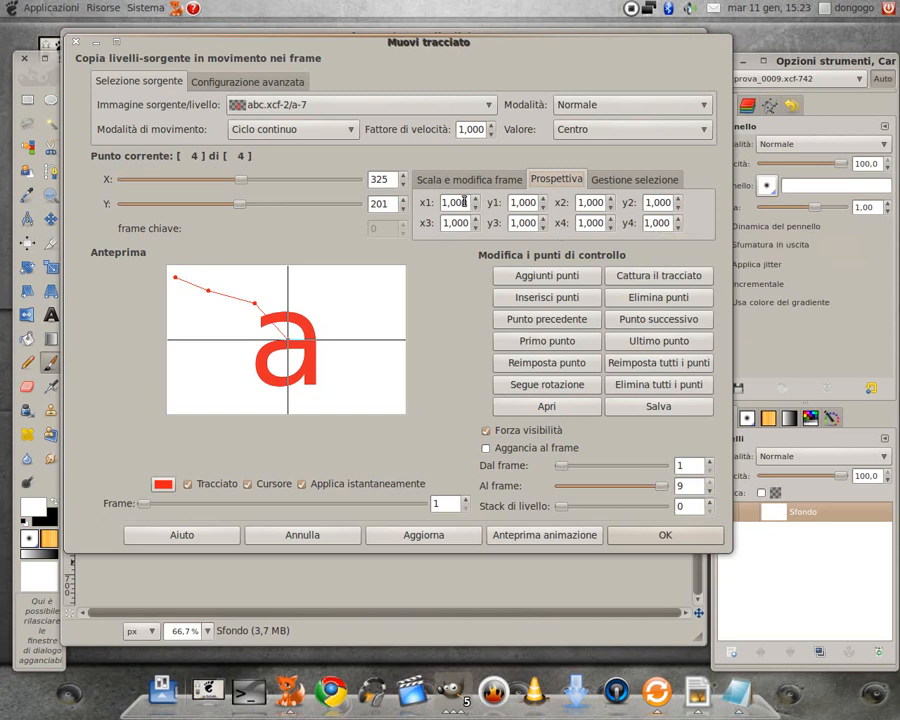
Set perspective factors 0.500 for corners 1-2 and 2.000 for corners 3-4
{"action": "left_click", "coordinate": [456, 202]}
{"action": "type", "text": "0,500"}
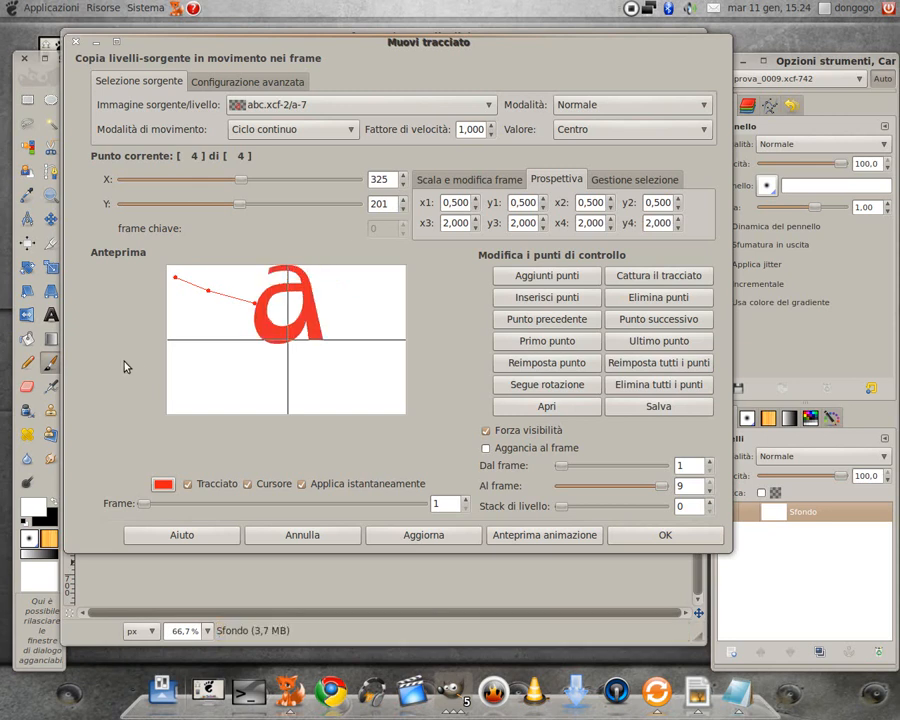
{"action": "mouse_move", "coordinate": [290, 356]}
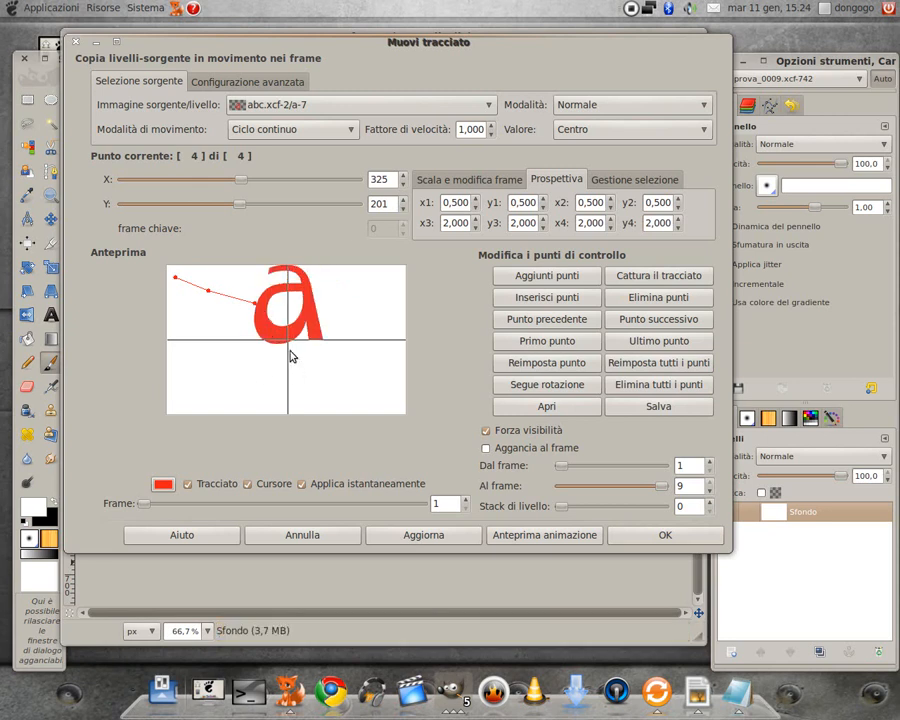